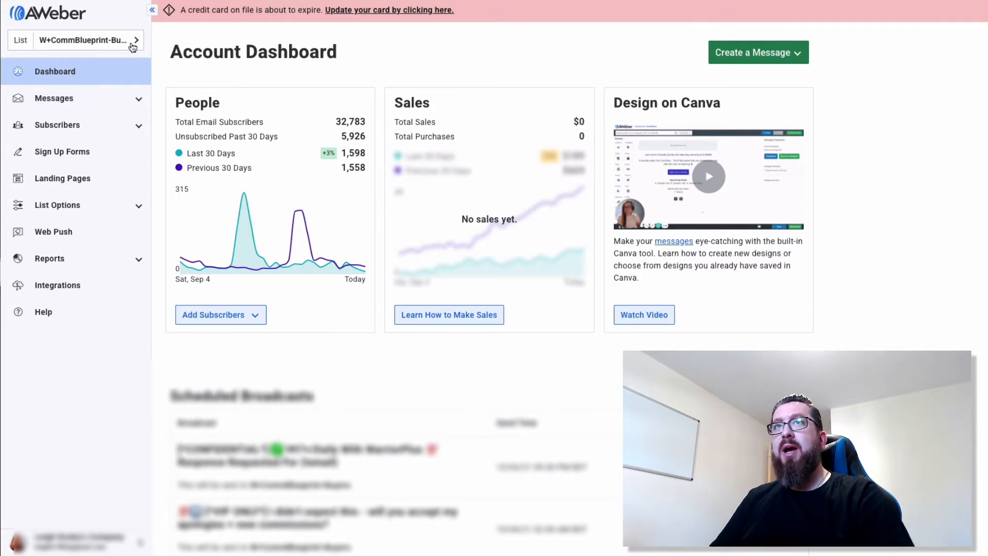
# - Show the list switcher with all mailing lists and the create-new option
pyautogui.click(83, 40)
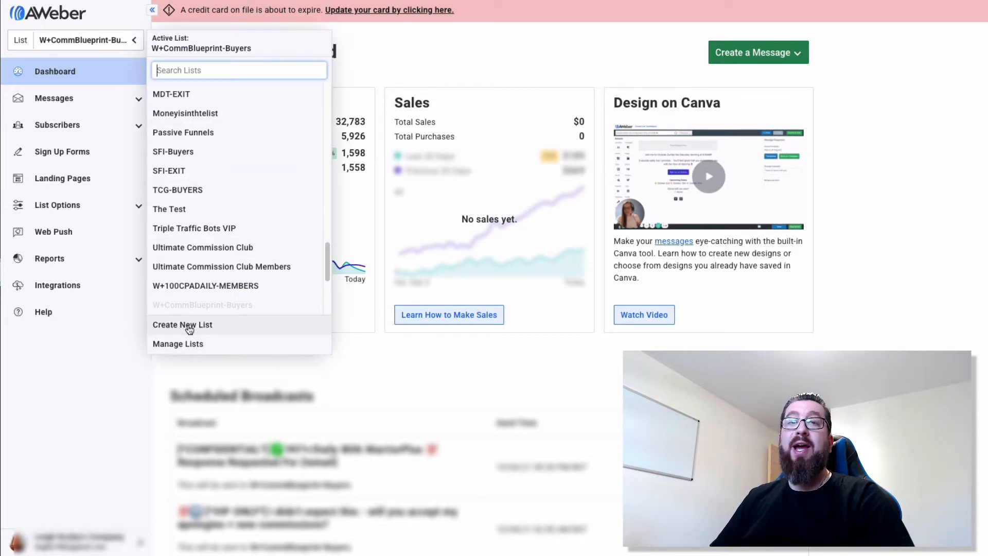
# - Start a new mailing list so its setup form appears
pyautogui.click(184, 324)
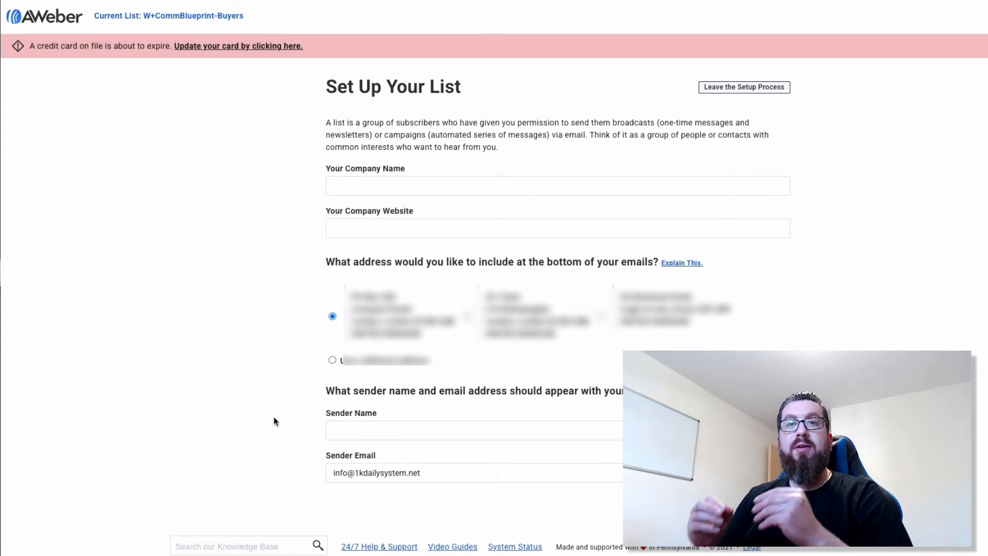
pyautogui.moveTo(330, 349)
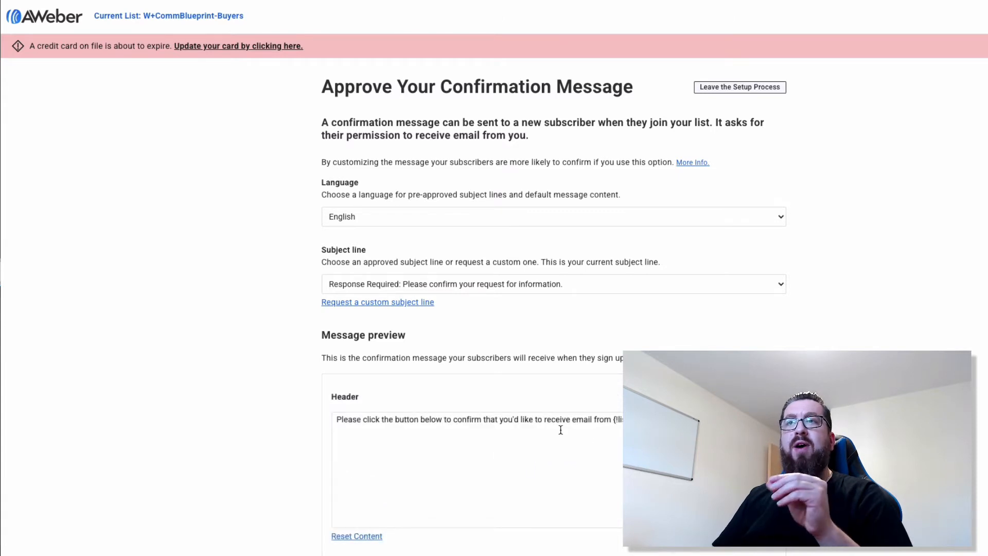
pyautogui.scroll(-3)
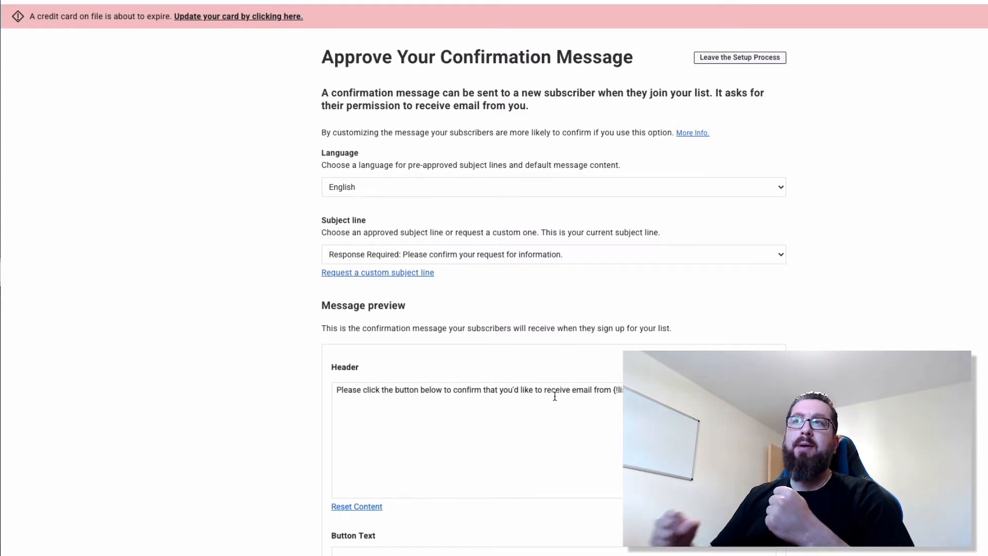
pyautogui.scroll(-3)
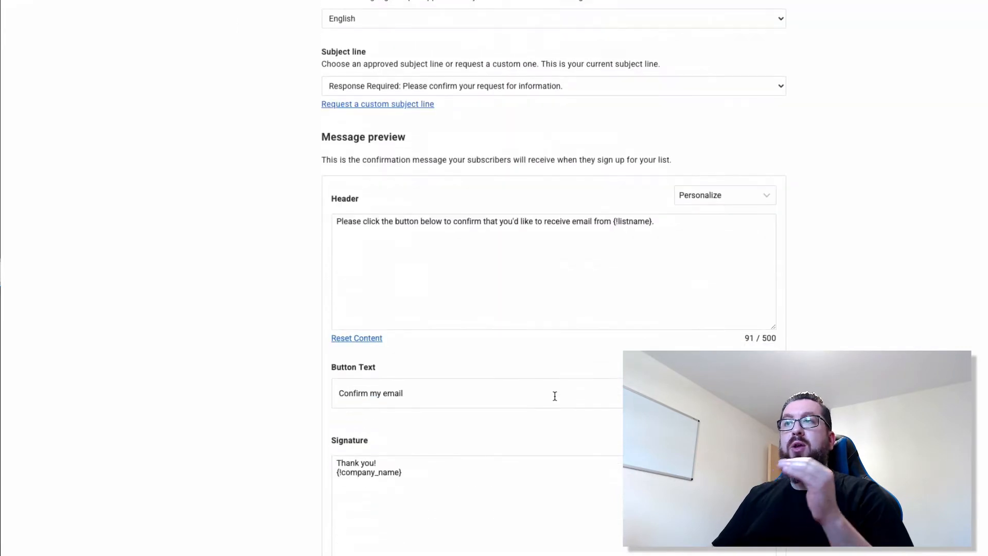
pyautogui.scroll(-3)
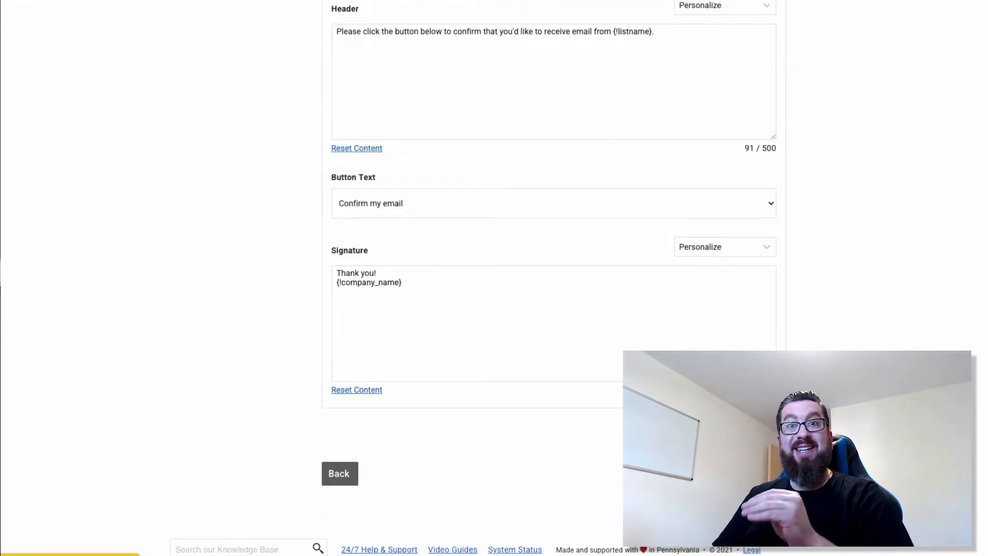
# - Approve the confirmation message, making the YT Example list active
pyautogui.click(339, 473)
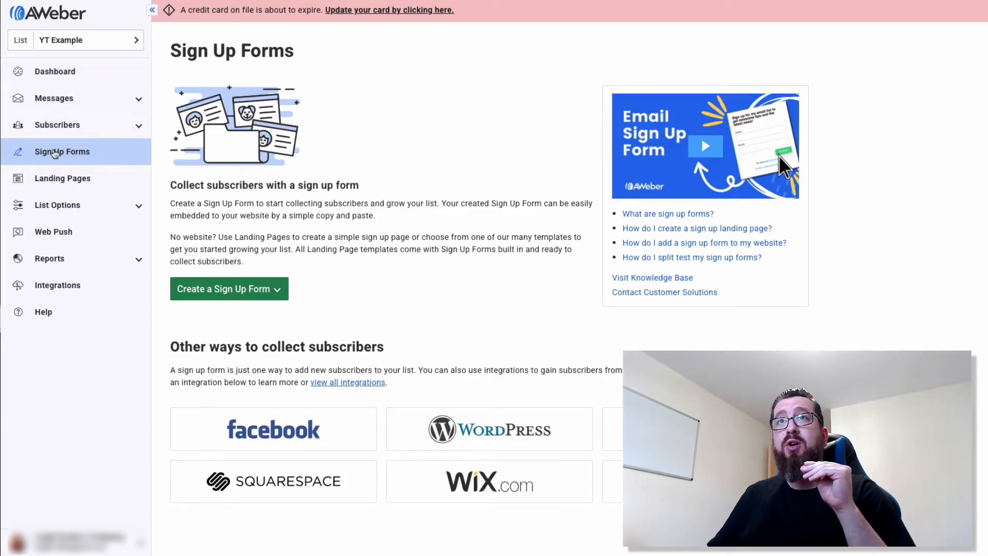
# - Create a sign up form for a website, landing in the form designer
pyautogui.click(229, 288)
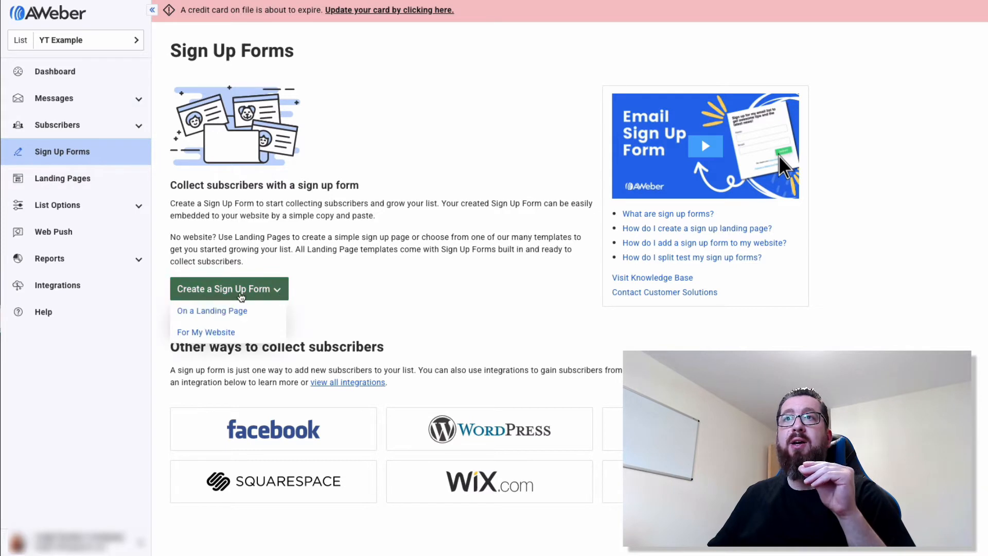
pyautogui.moveTo(238, 323)
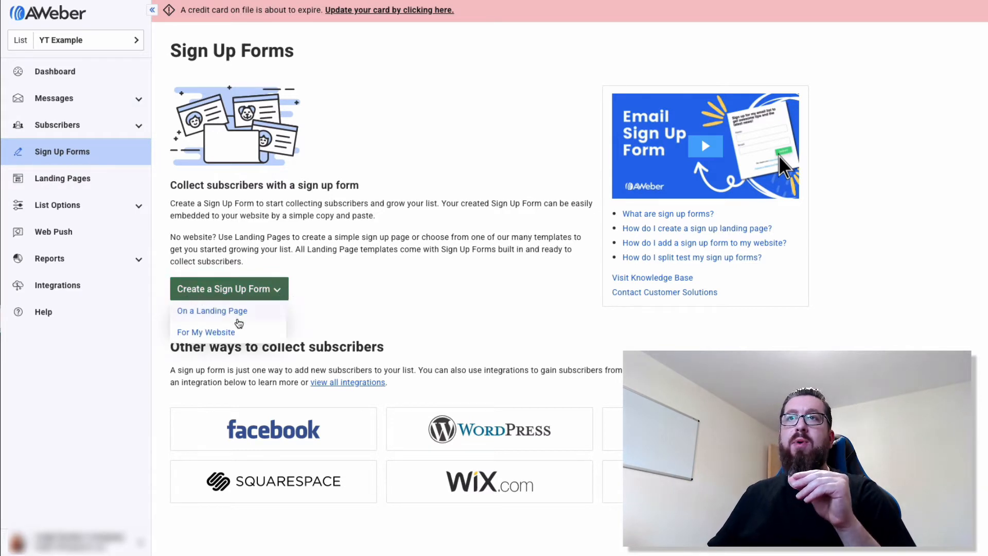
pyautogui.click(229, 288)
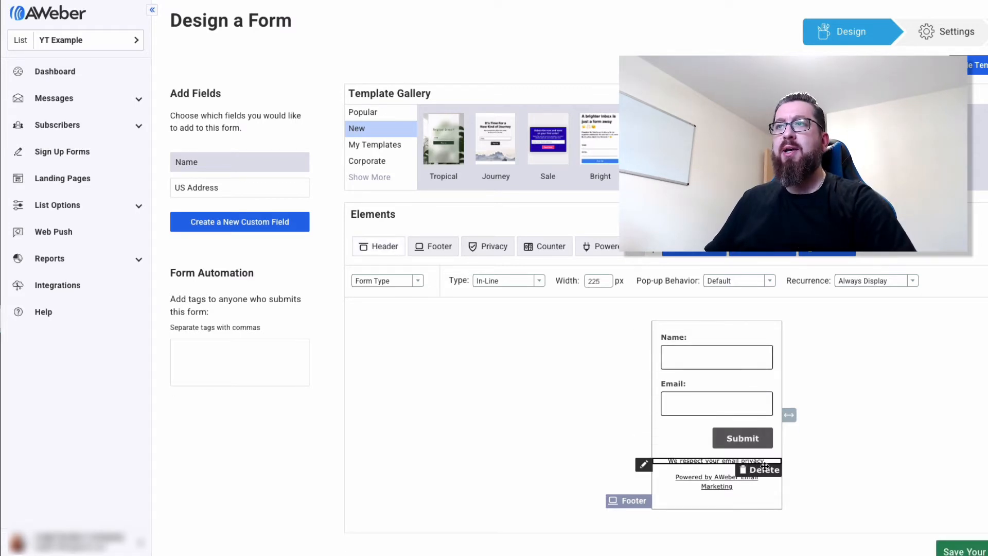
# - Delete the footer and the Name field, leaving only email, and save the form
pyautogui.click(763, 469)
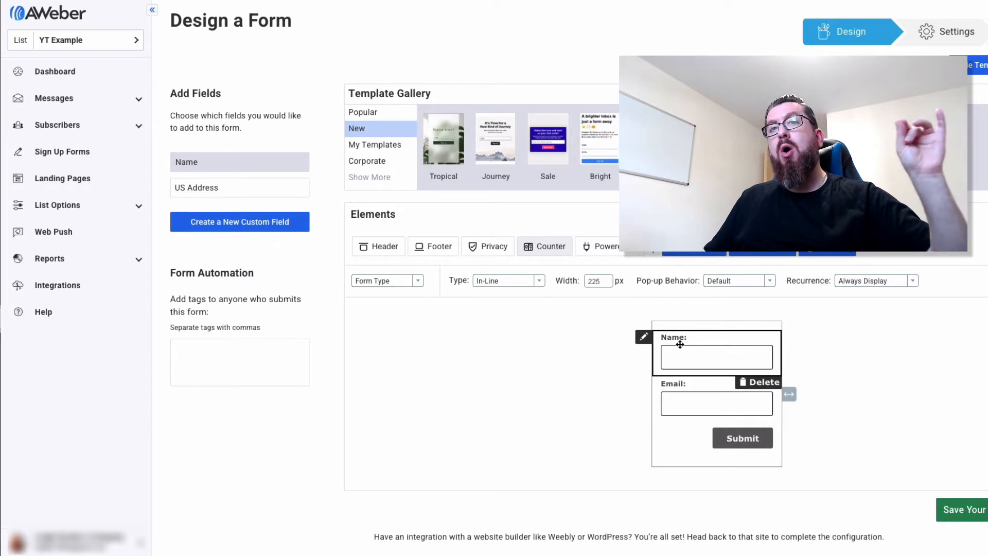
pyautogui.moveTo(726, 352)
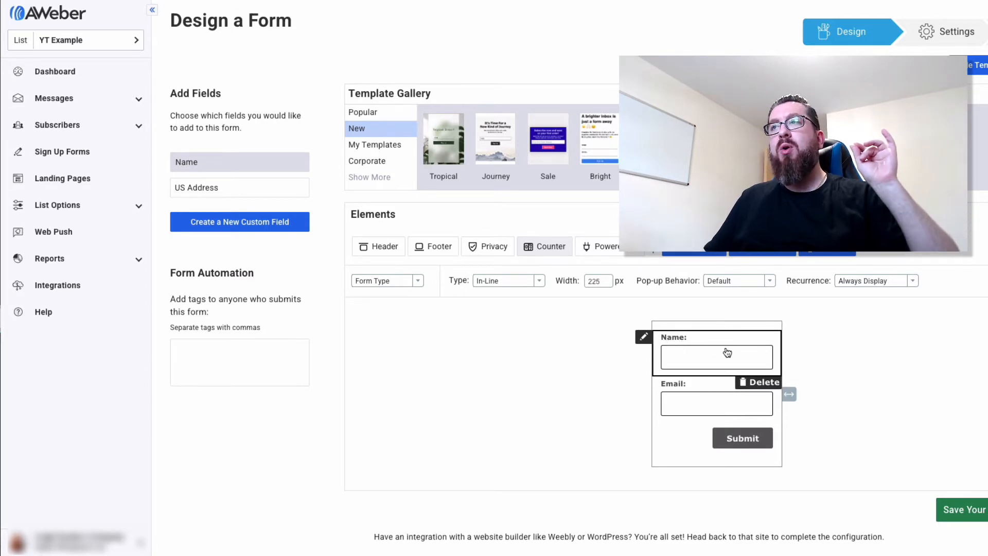
pyautogui.click(758, 382)
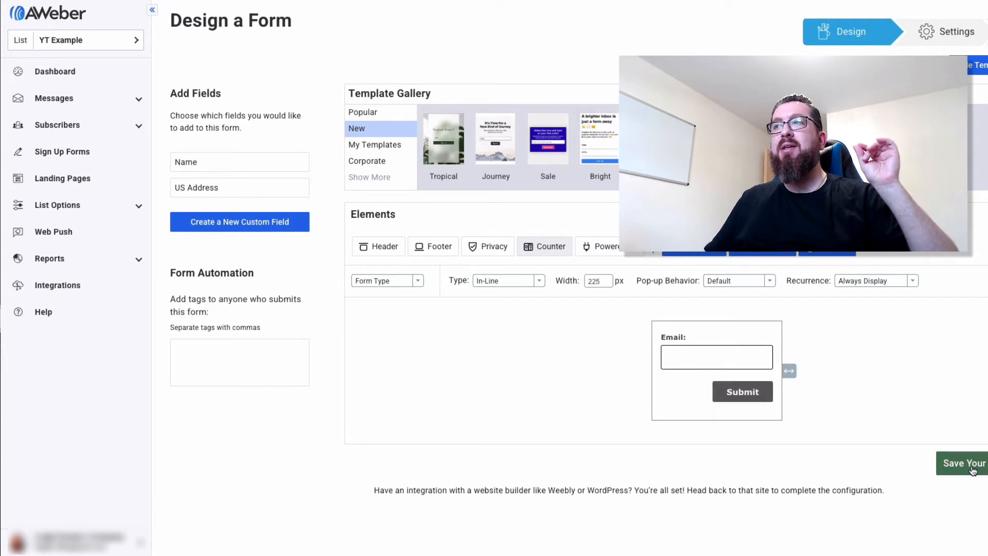
pyautogui.click(961, 463)
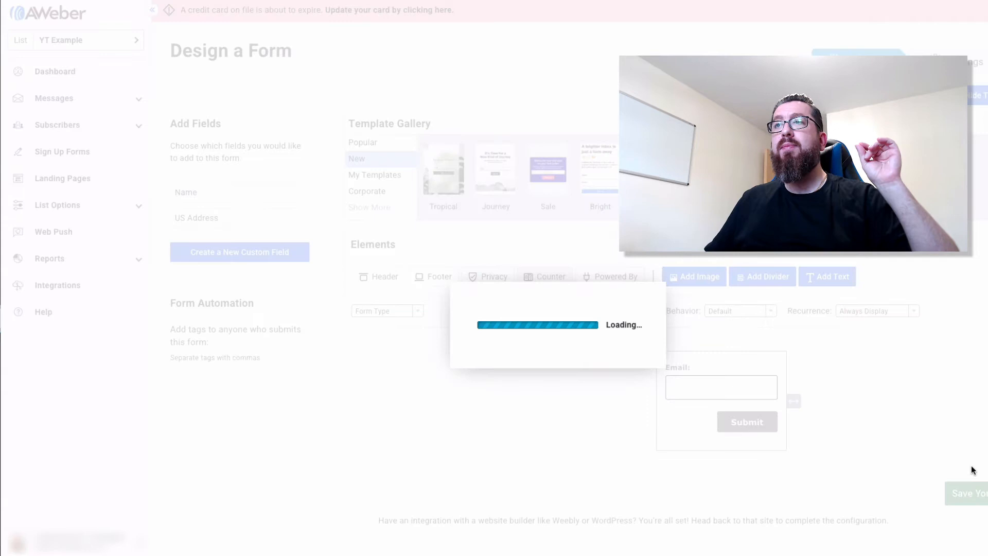
# - Replace the default form name with 'YT EX 1' in Form Settings
pyautogui.click(962, 493)
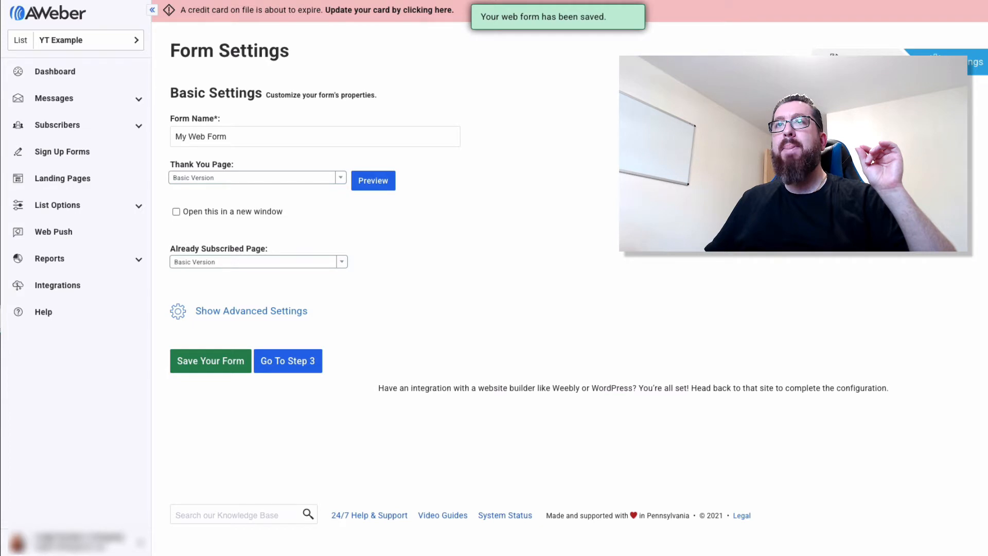
pyautogui.doubleClick(181, 136)
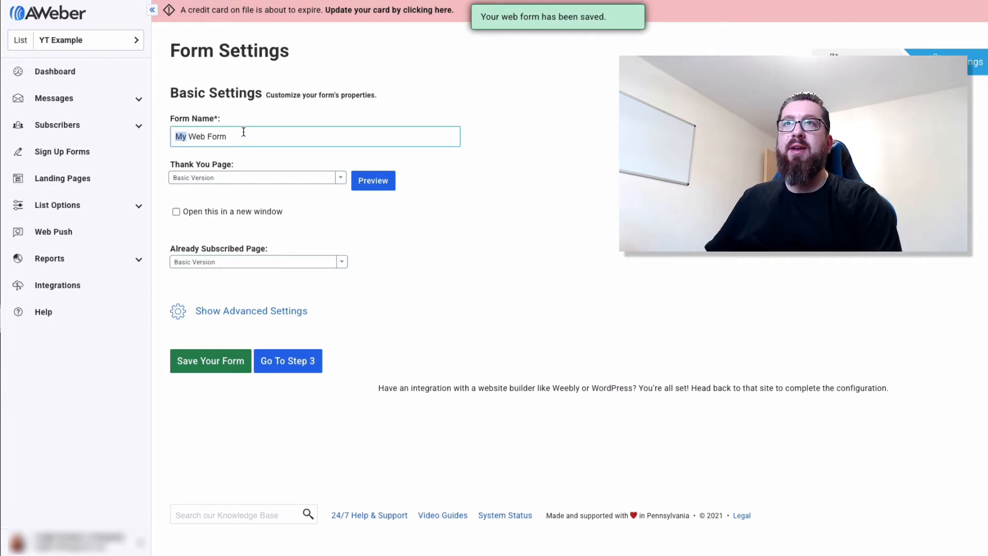
pyautogui.write('YT EX 1')
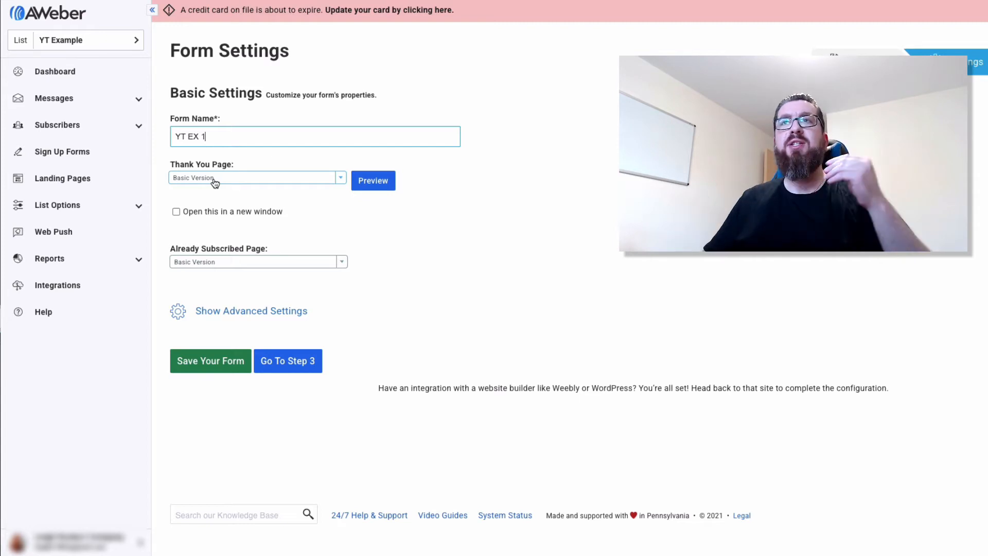
# - Try a custom thank-you page address and keep the already-subscribed page on Basic Version
pyautogui.click(256, 177)
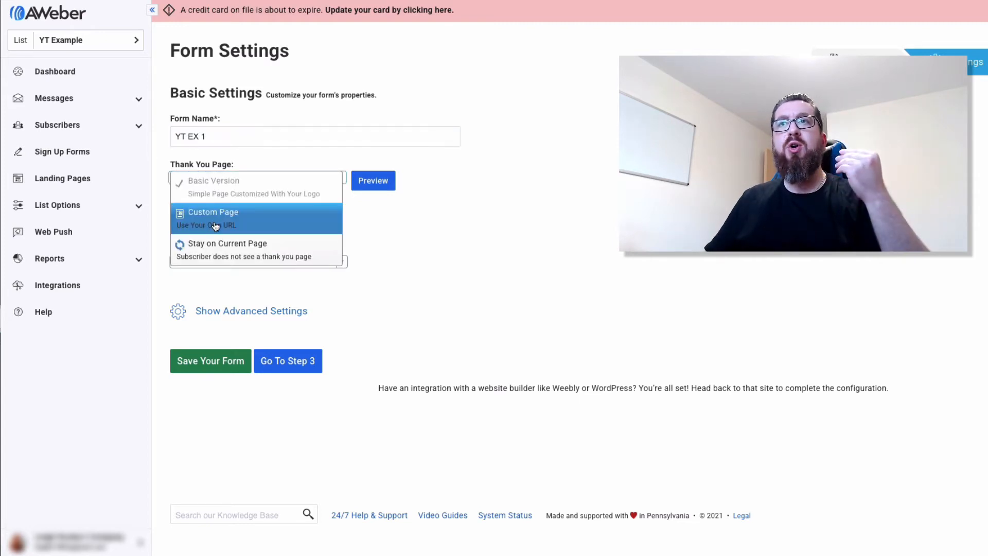
pyautogui.click(213, 212)
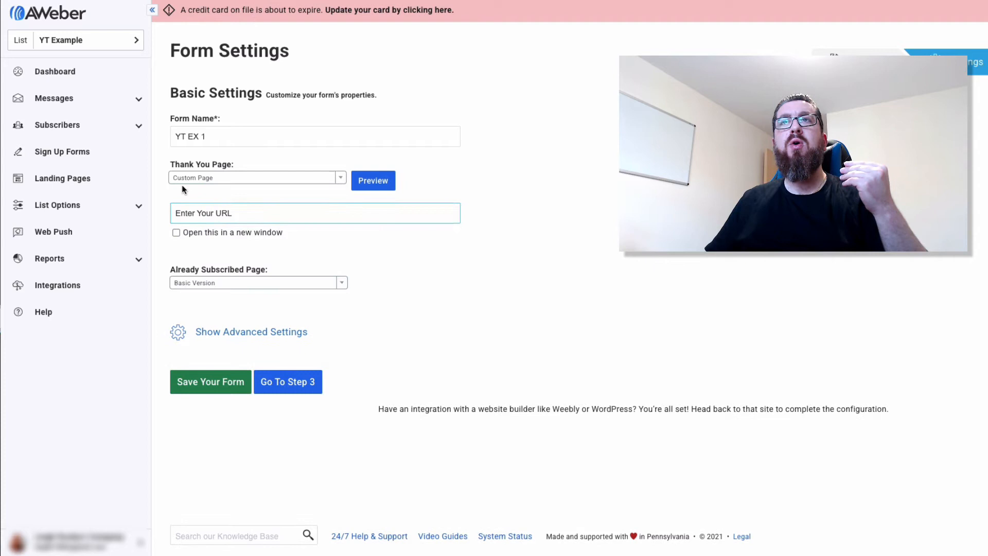
pyautogui.click(315, 212)
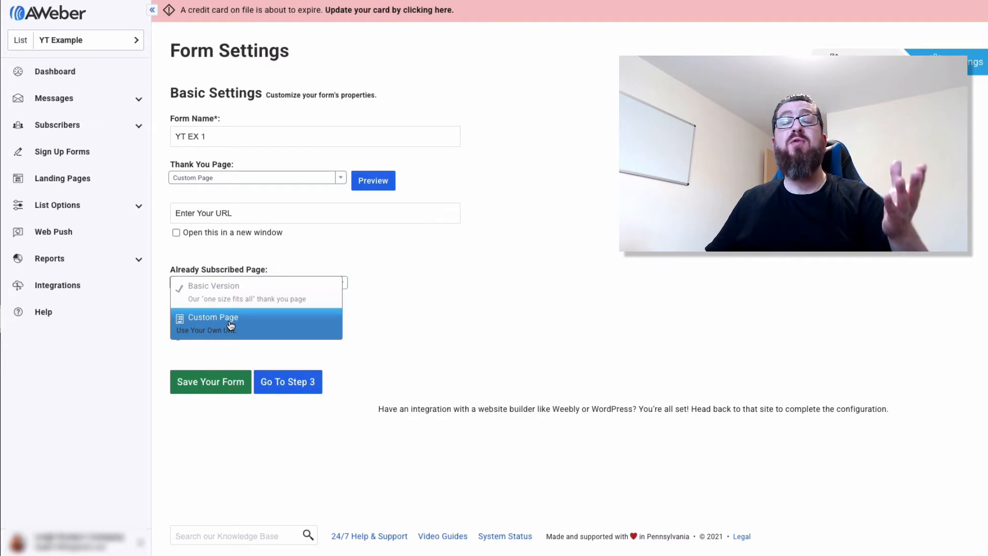
pyautogui.click(213, 317)
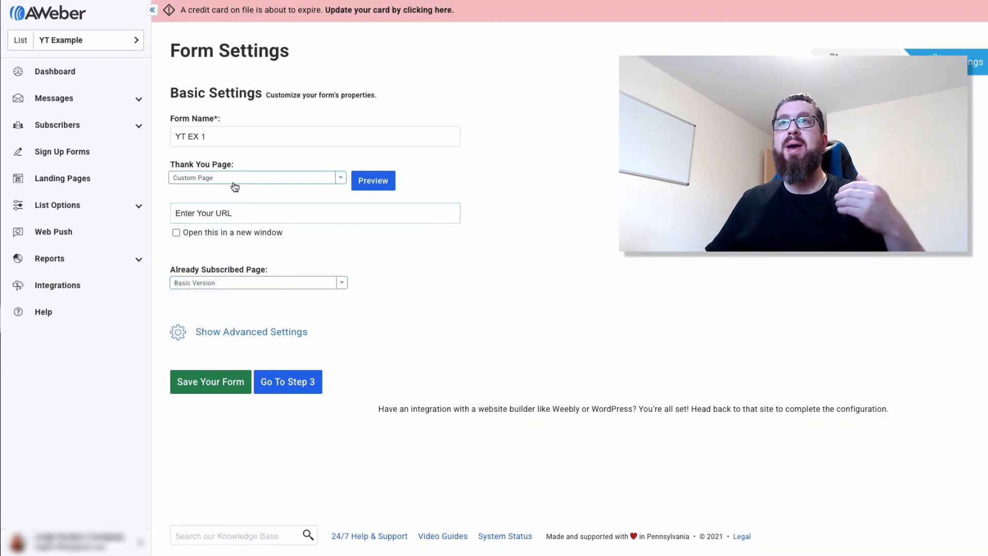
# - Switch the thank-you page back to Basic Version and save the form
pyautogui.click(255, 177)
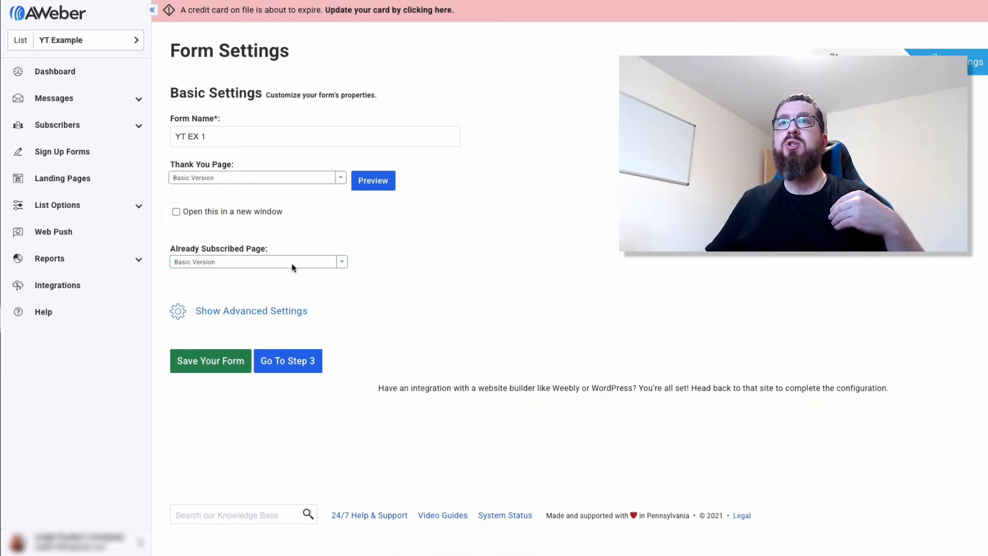
pyautogui.click(210, 361)
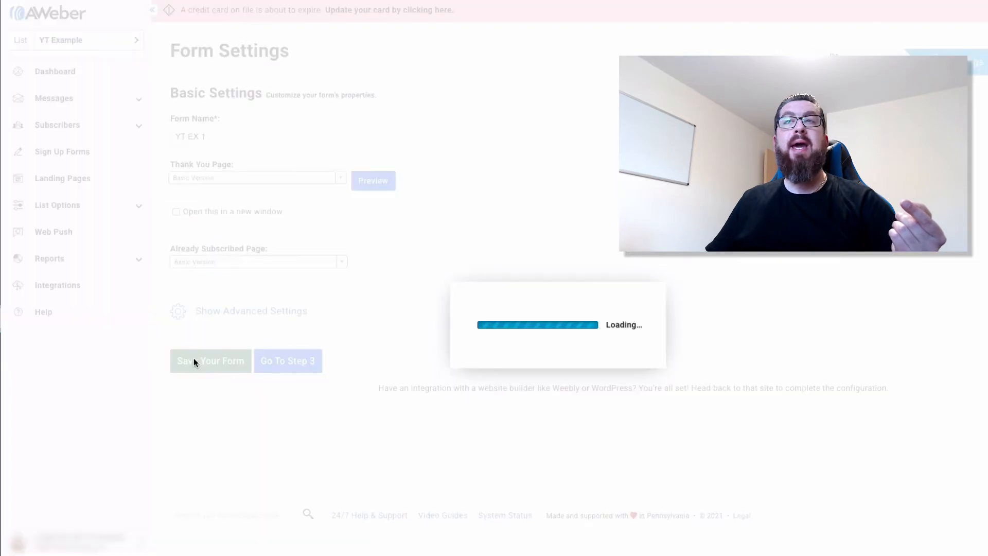
pyautogui.click(210, 360)
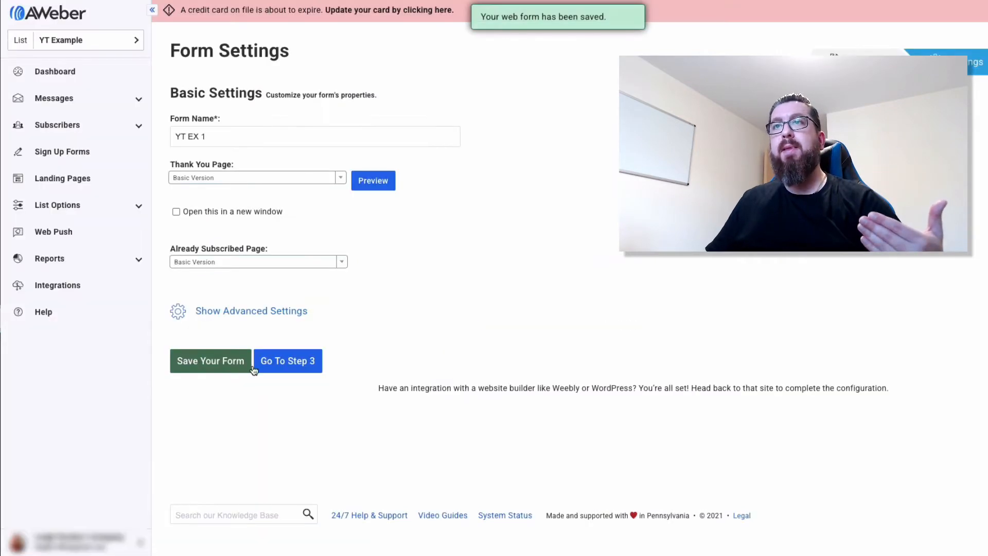
# - Continue to the Publish Form step and on to the message Drafts page
pyautogui.click(287, 360)
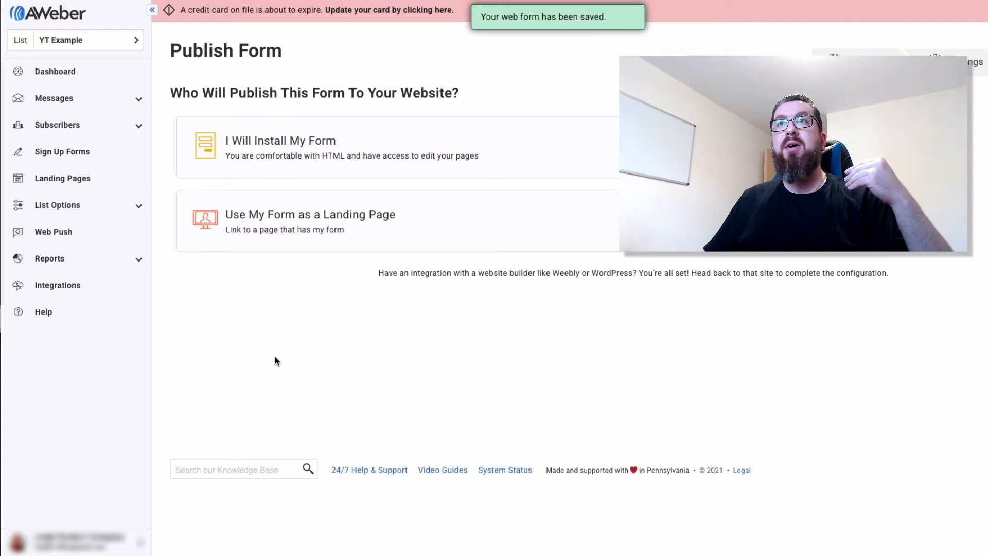
pyautogui.click(280, 141)
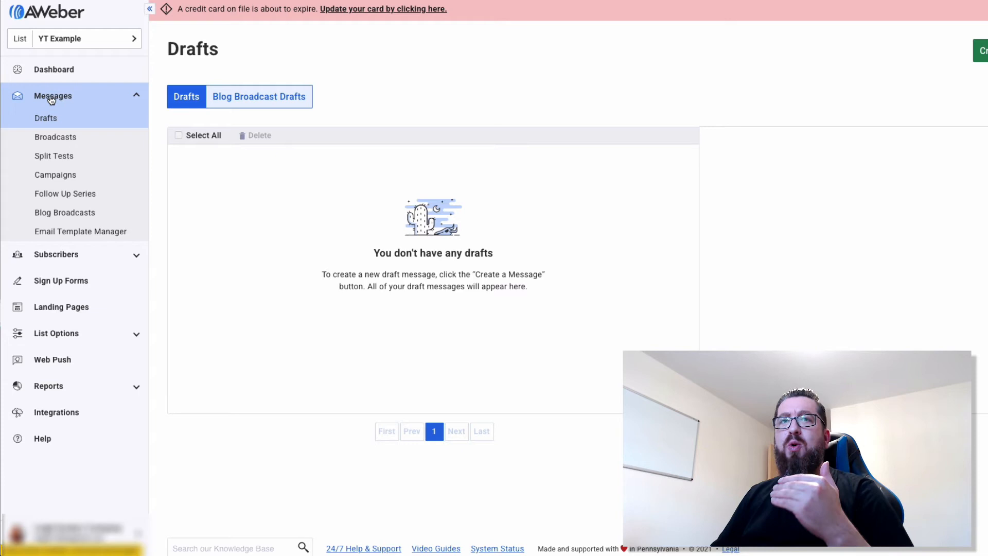
pyautogui.moveTo(65, 194)
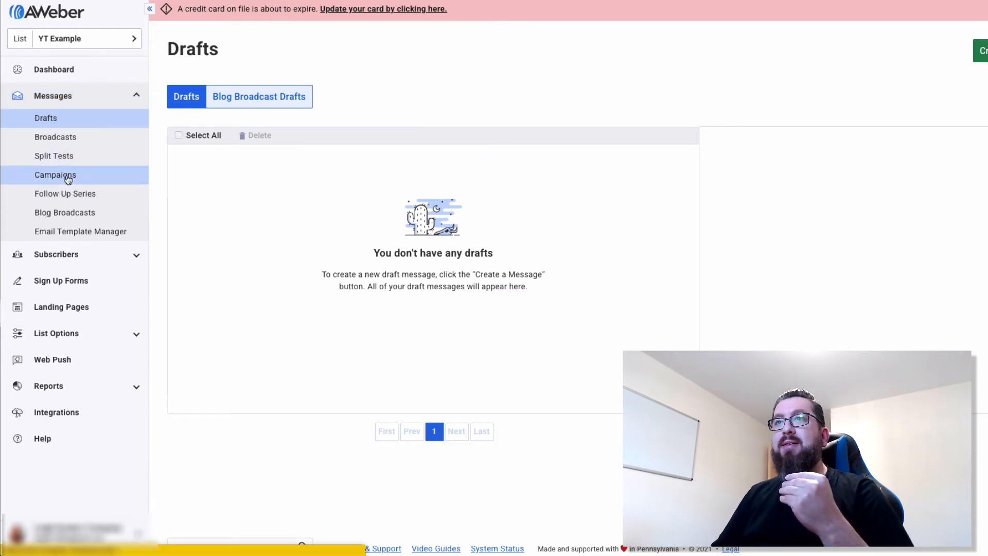
# - Go to Campaigns and start creating a new campaign
pyautogui.click(55, 175)
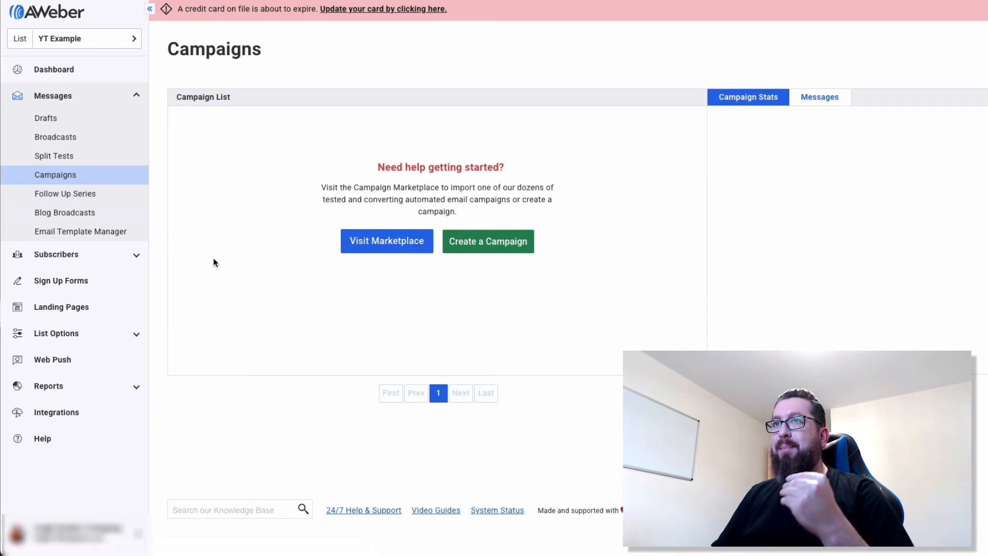
pyautogui.moveTo(488, 246)
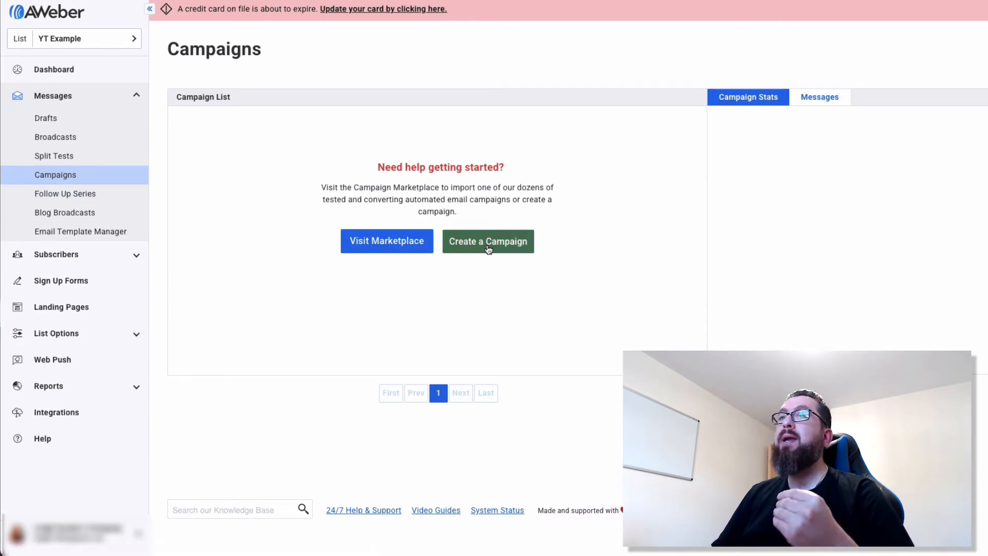
pyautogui.click(487, 241)
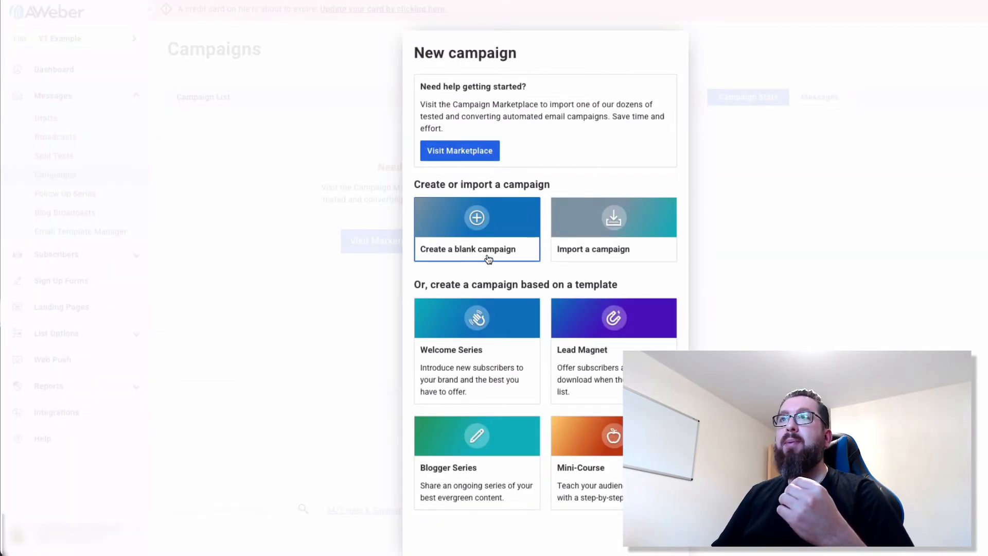
pyautogui.moveTo(501, 228)
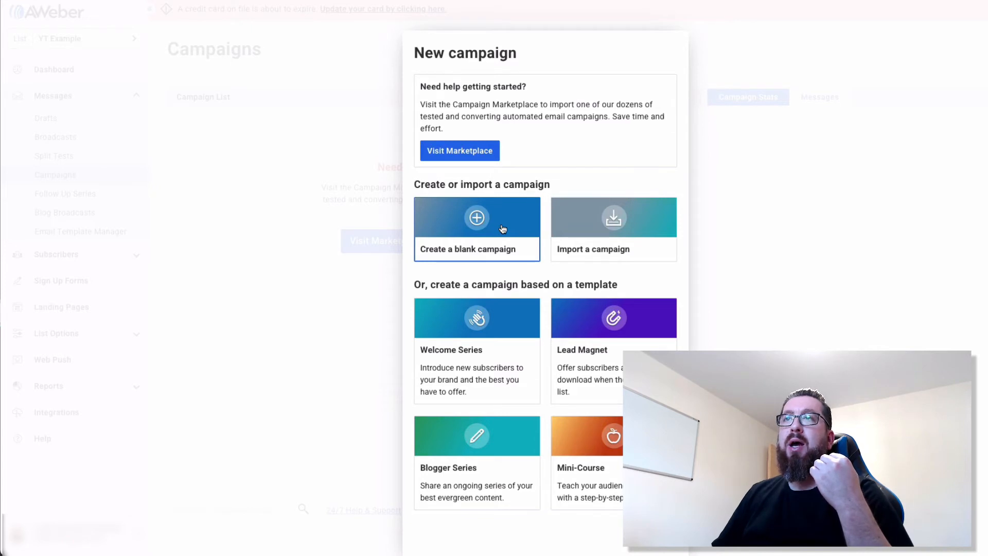
# - Create a blank campaign named 'YT EX' and land in the Campaign Editor
pyautogui.click(476, 229)
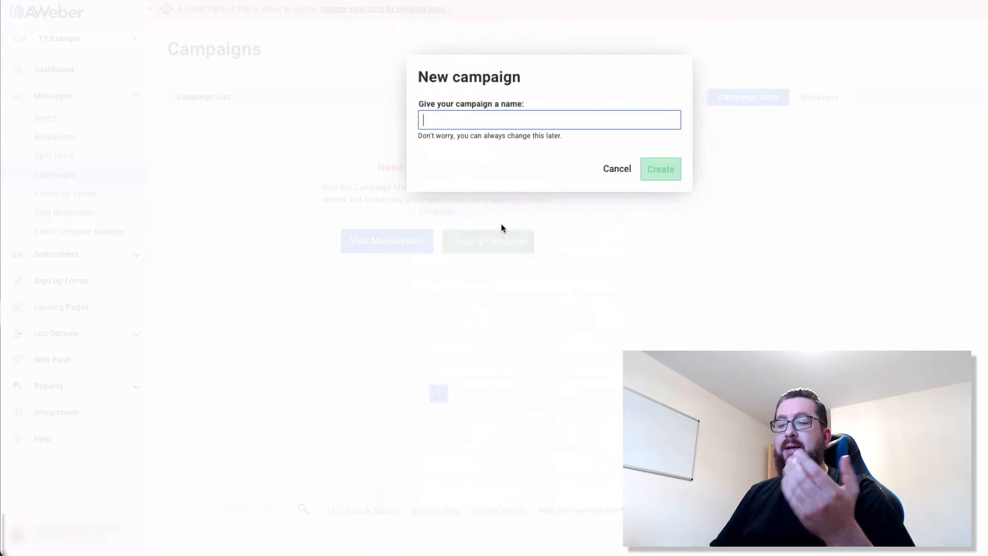
pyautogui.write('YT')
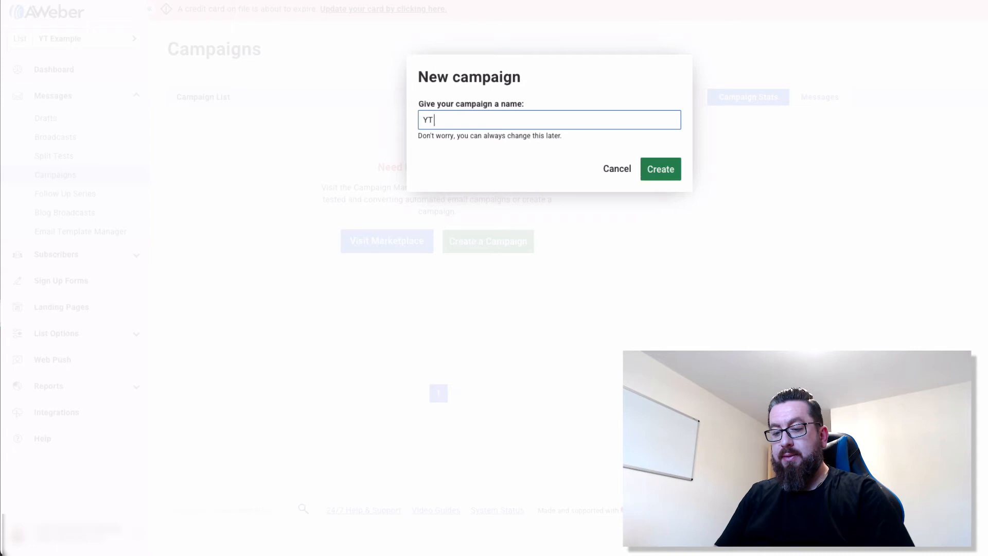
pyautogui.write('EX')
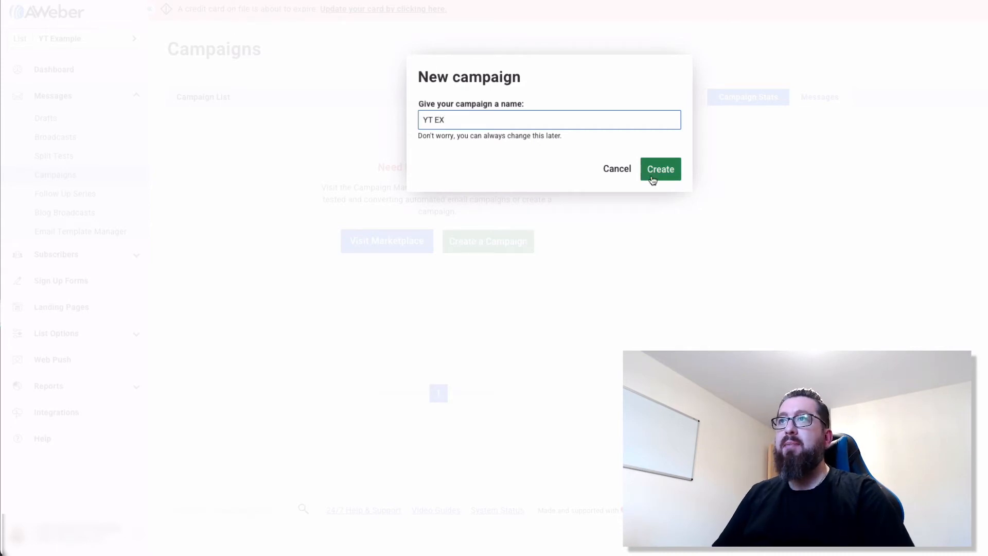
pyautogui.click(660, 168)
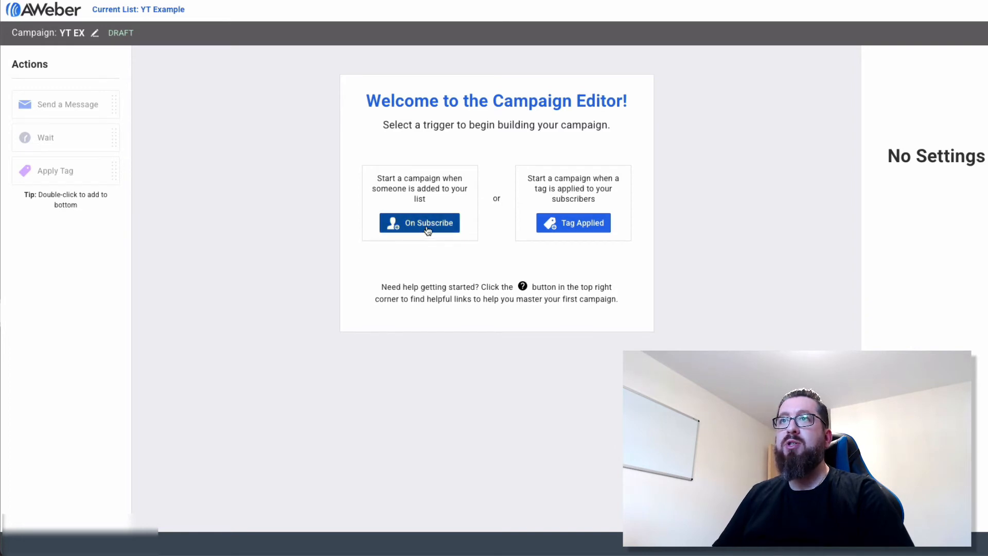
# - Choose On Subscribe so the YT EX campaign triggers for new subscribers
pyautogui.click(419, 223)
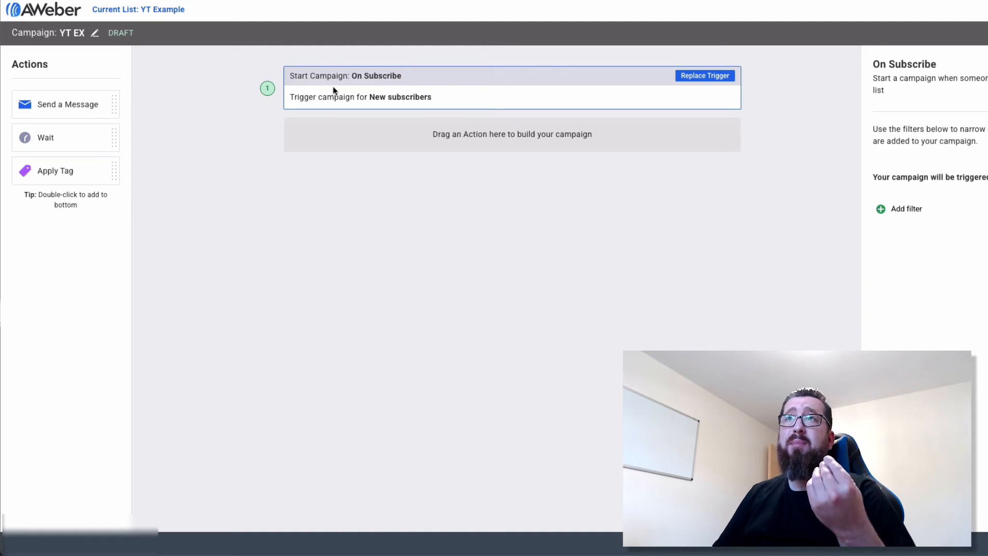
pyautogui.moveTo(356, 115)
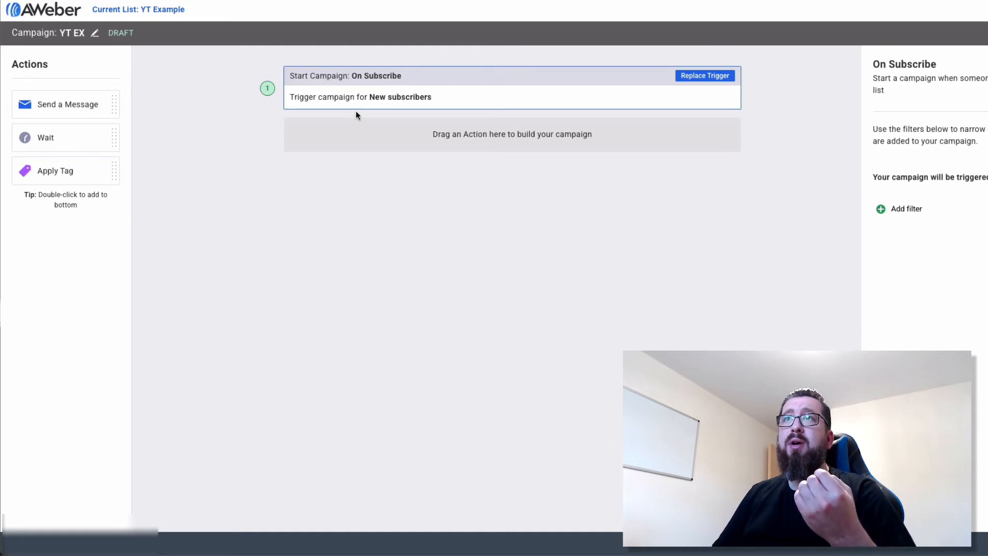
pyautogui.moveTo(386, 105)
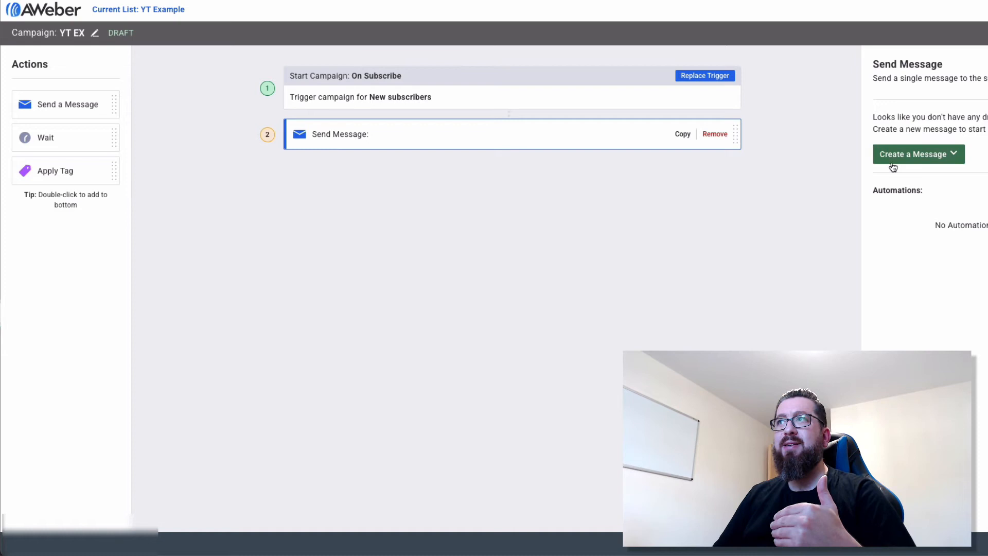
# - Create the send-message step's email using the Drag & Drop Email Builder
pyautogui.click(918, 153)
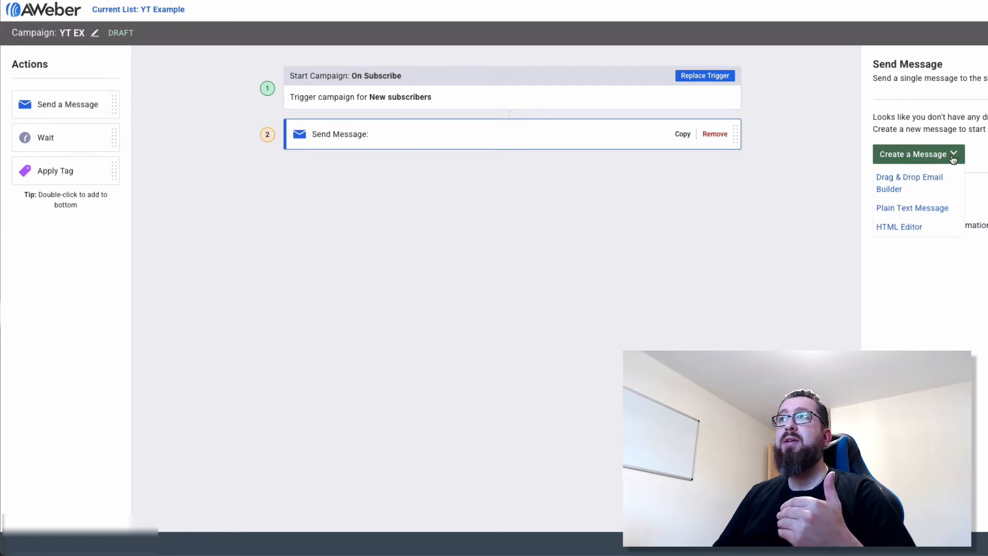
pyautogui.moveTo(917, 189)
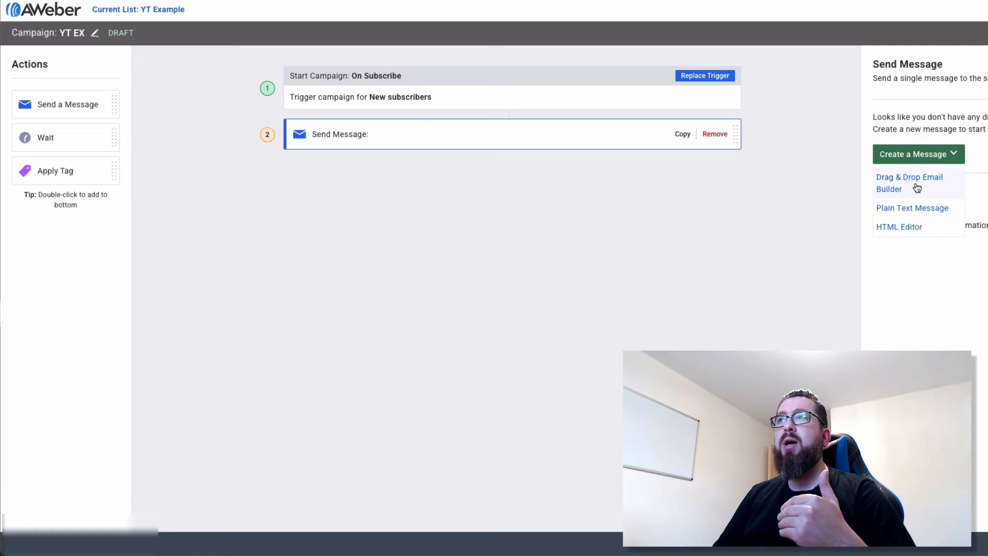
pyautogui.click(908, 183)
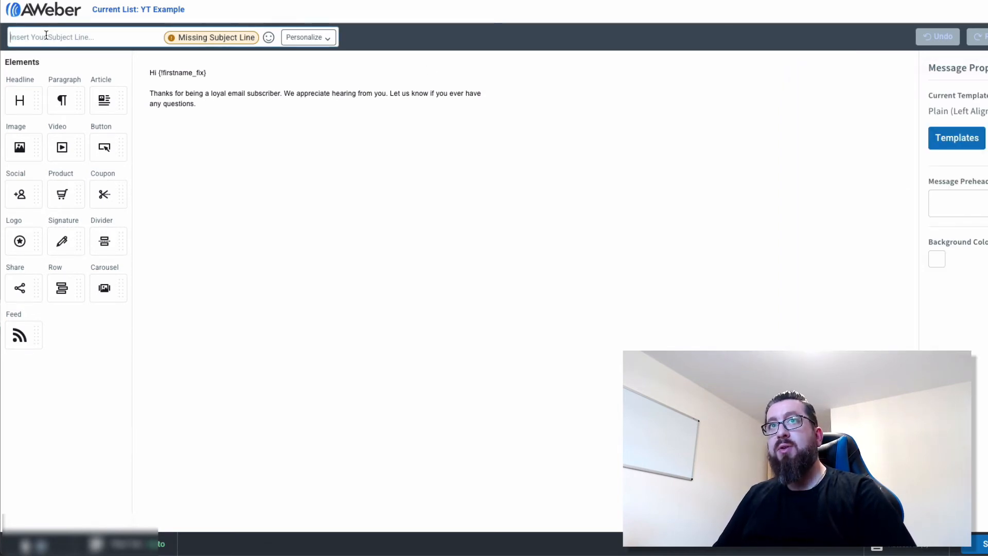
# - Set the subject to 'Congrats and Welcome' and begin editing the body text block
pyautogui.write('Congrats and Welcome')
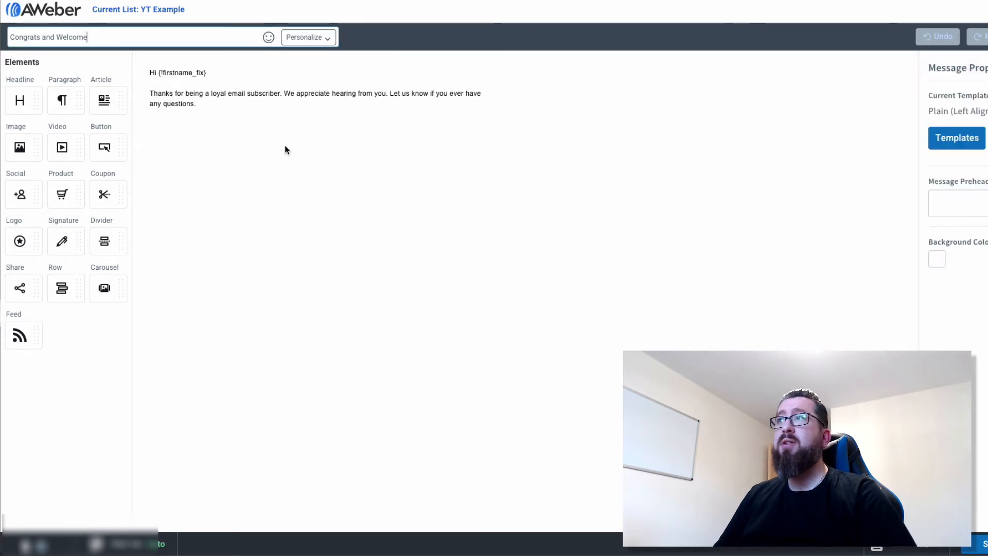
pyautogui.click(253, 98)
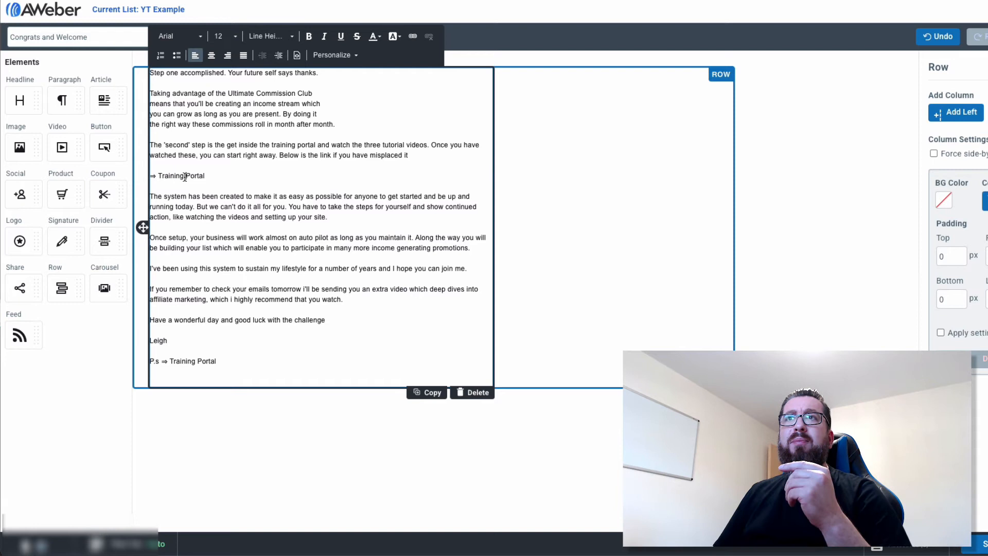
# - Turn the selected Training Portal text into a link in the email body
pyautogui.doubleClick(178, 175)
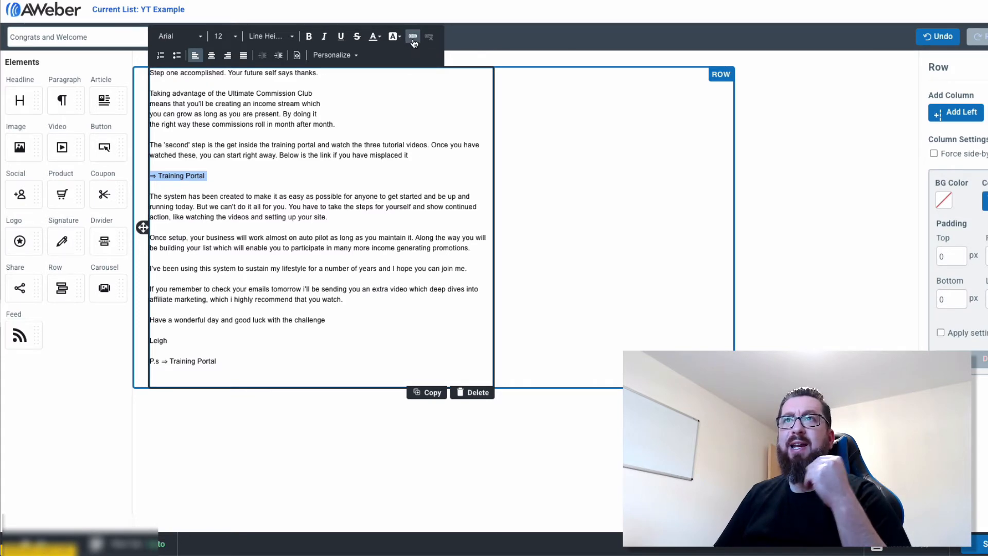
pyautogui.click(413, 36)
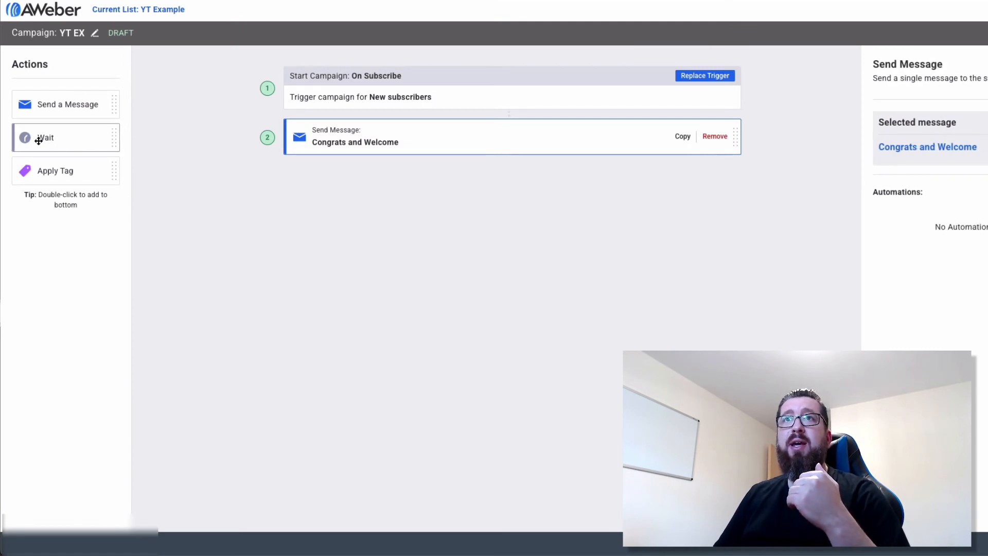
# - Add a 1-day wait after the welcome message and another wait at the campaign's end
pyautogui.moveTo(45, 137); pyautogui.dragTo(371, 146)
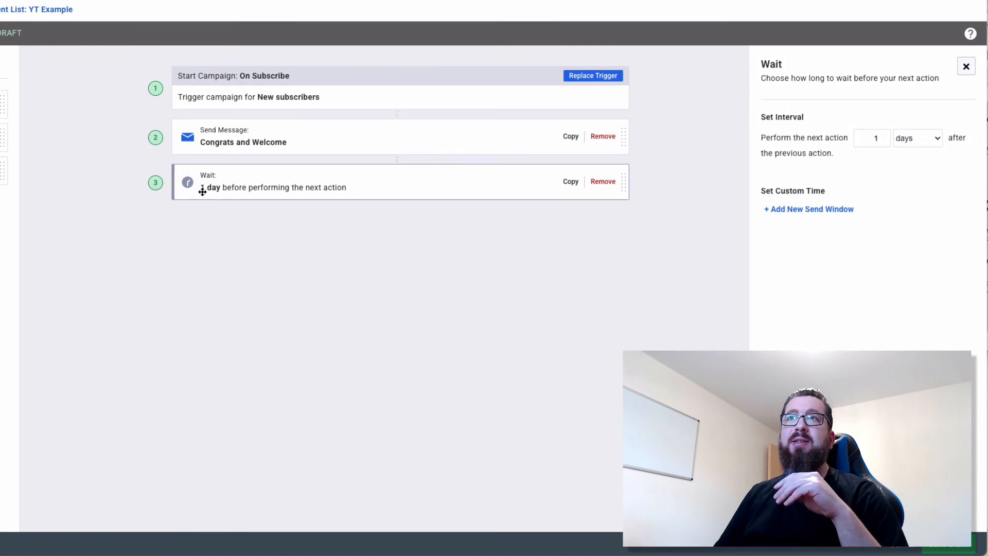
pyautogui.moveTo(954, 153)
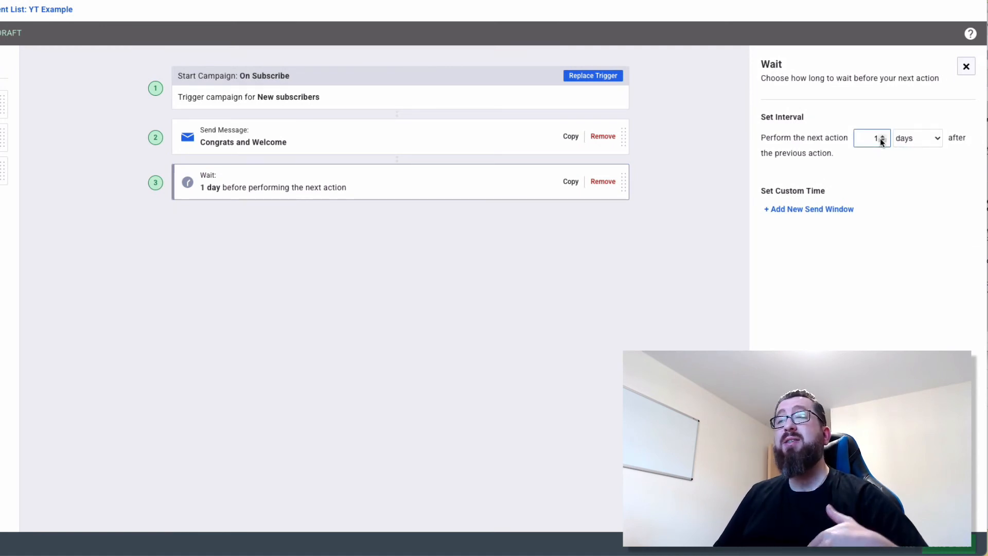
pyautogui.click(917, 138)
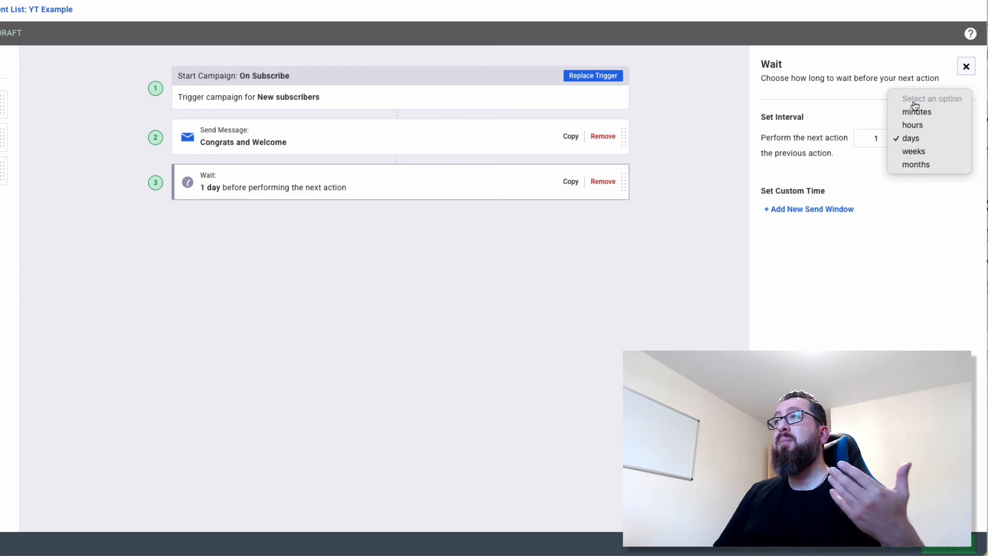
pyautogui.moveTo(882, 318)
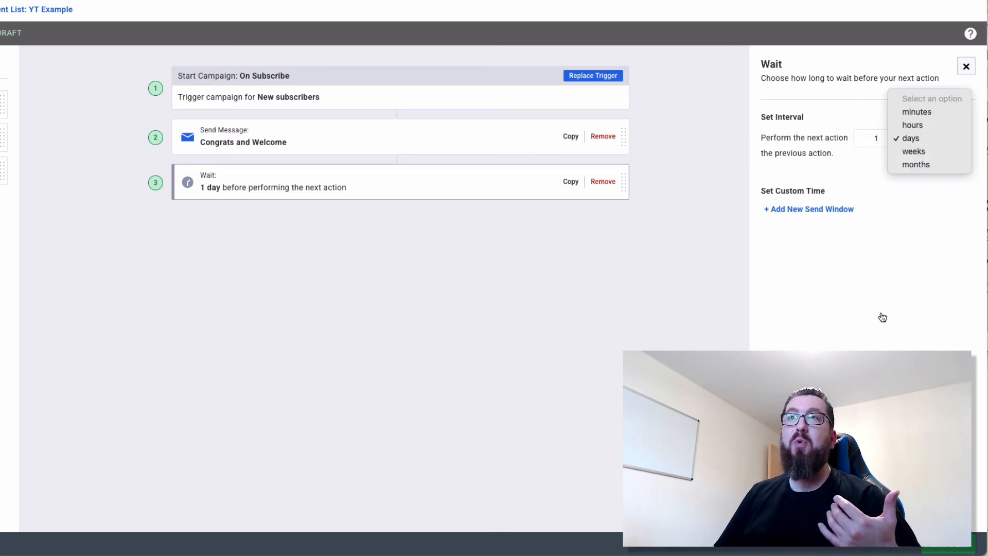
pyautogui.click(909, 138)
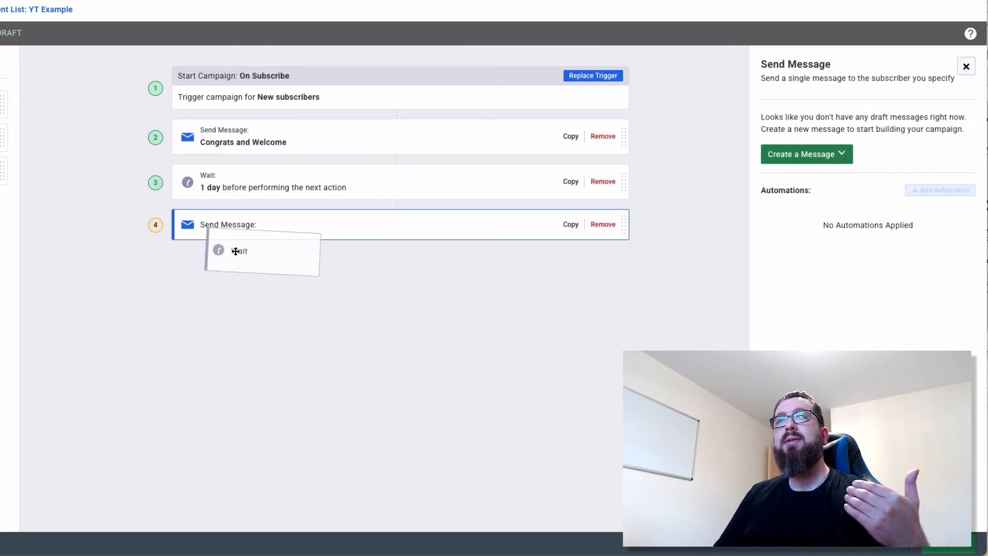
pyautogui.moveTo(238, 251); pyautogui.dragTo(401, 267)
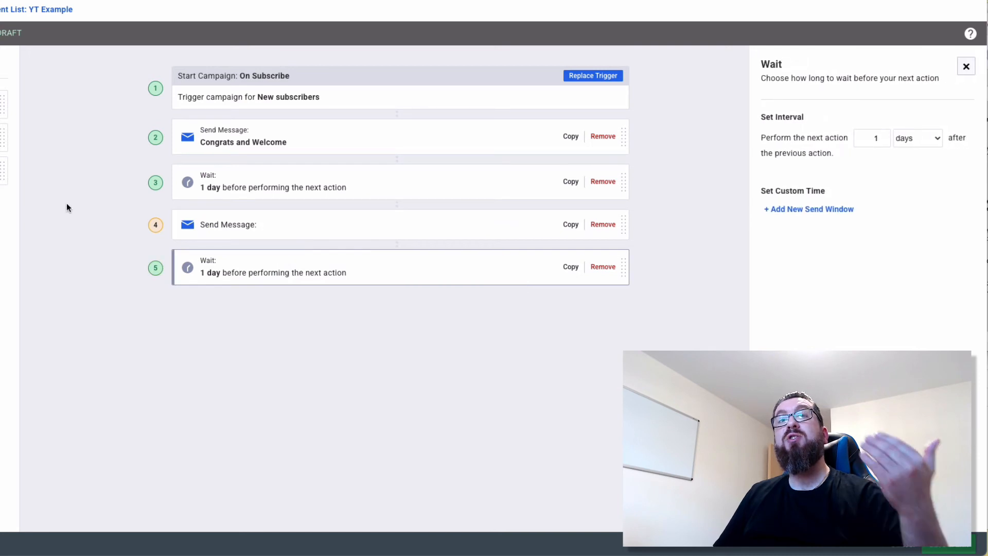
pyautogui.moveTo(54, 228)
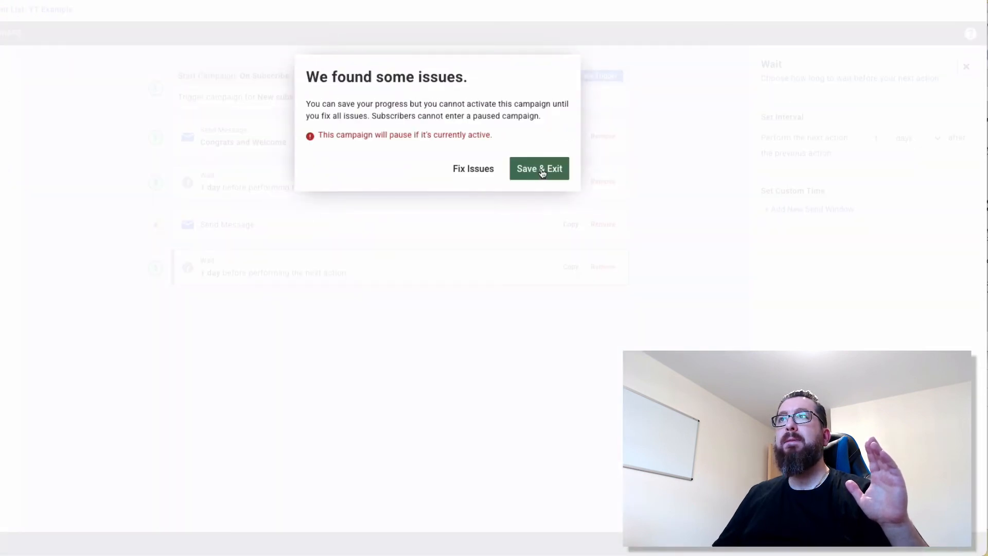
# - Save & Exit despite issues, then check the Draft dropdown where Activate Campaign is disabled
pyautogui.click(538, 168)
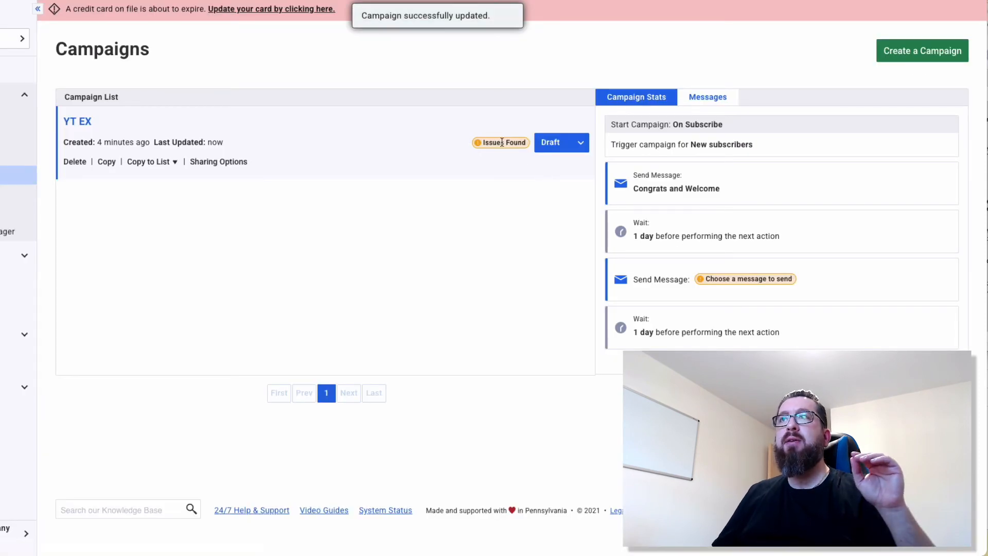
pyautogui.moveTo(502, 140)
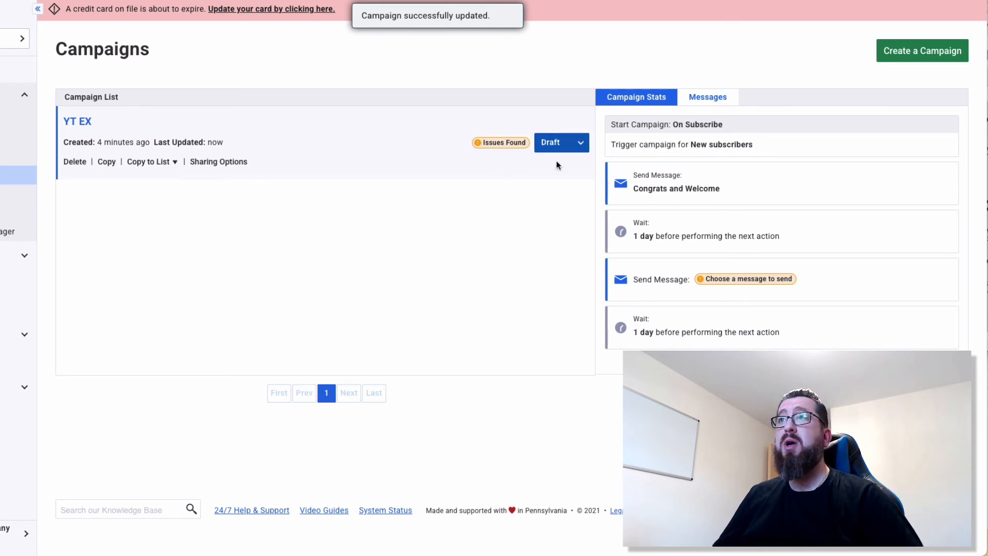
pyautogui.click(578, 142)
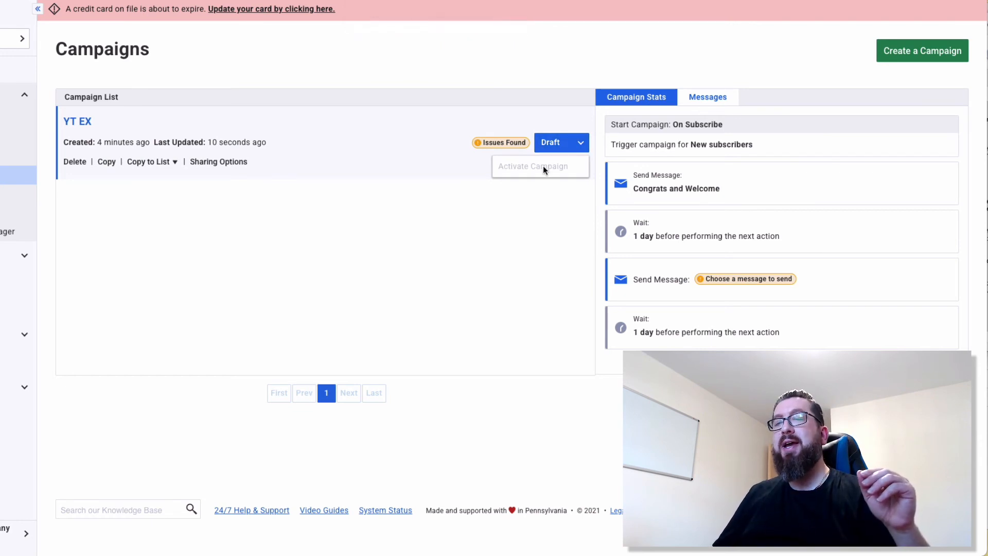
pyautogui.moveTo(741, 288)
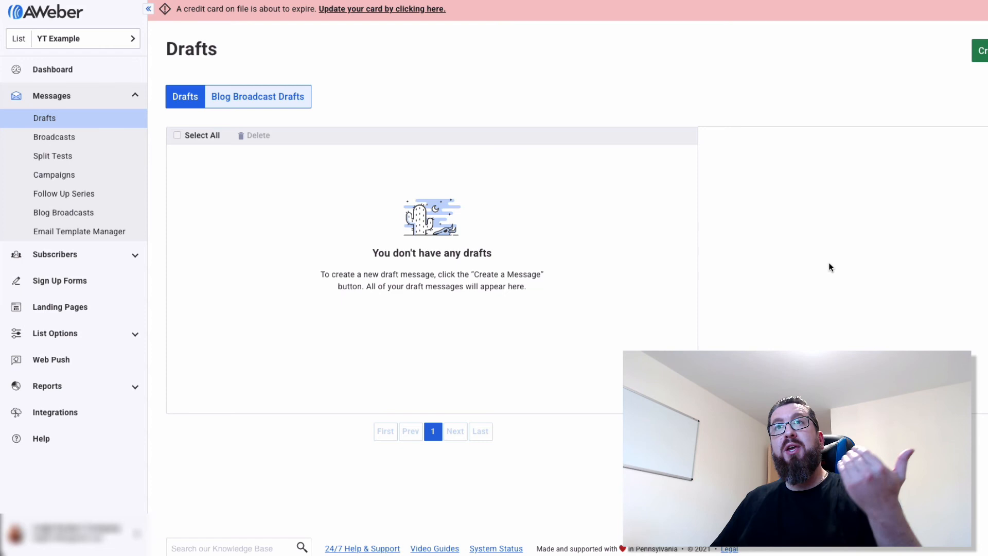
pyautogui.moveTo(105, 103)
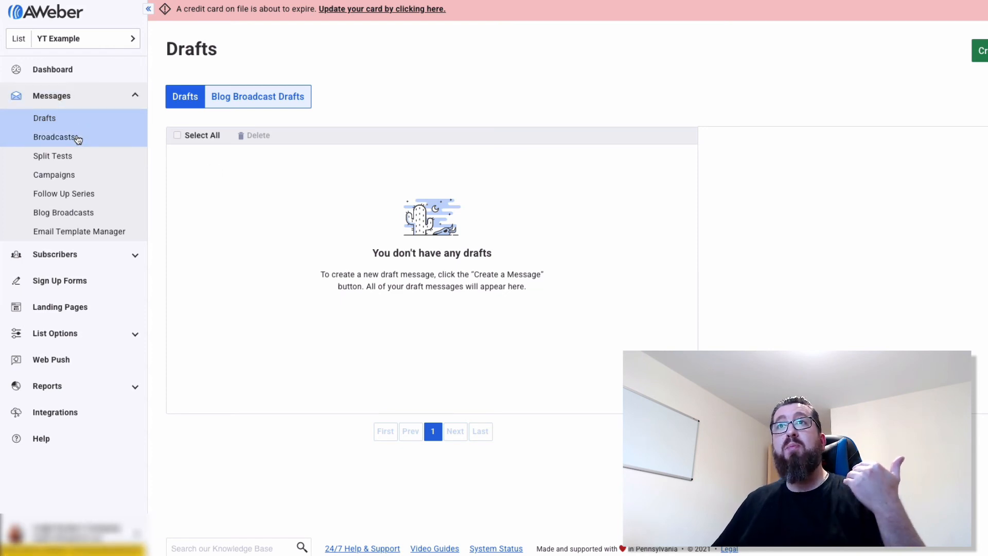
# - Go to Broadcasts from the Messages section of the sidebar
pyautogui.click(55, 136)
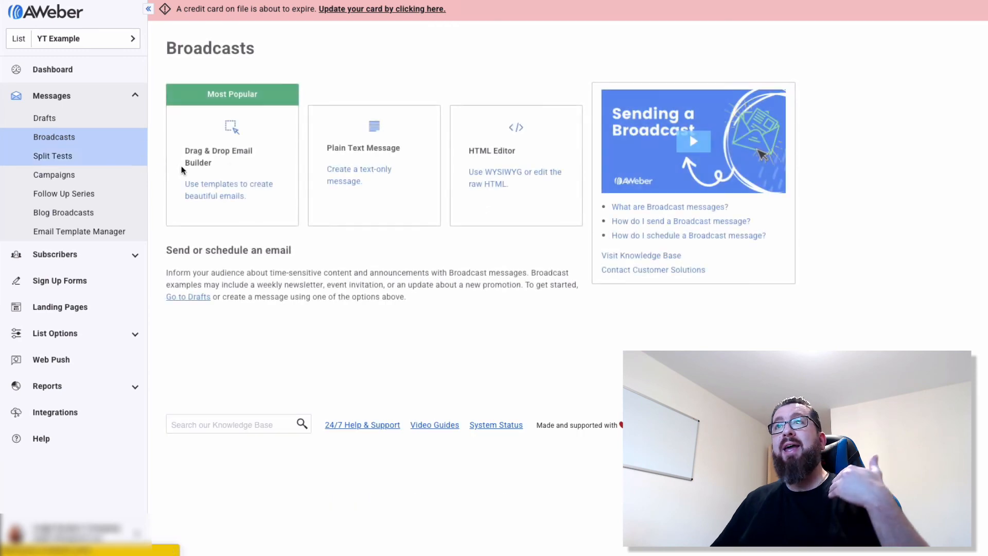